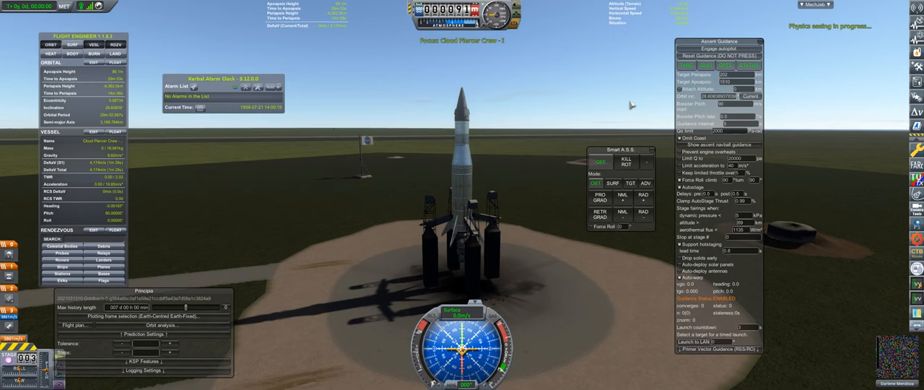
- Time-warp on the launch pad until the evening launch window, then stop warping
click(615, 182)
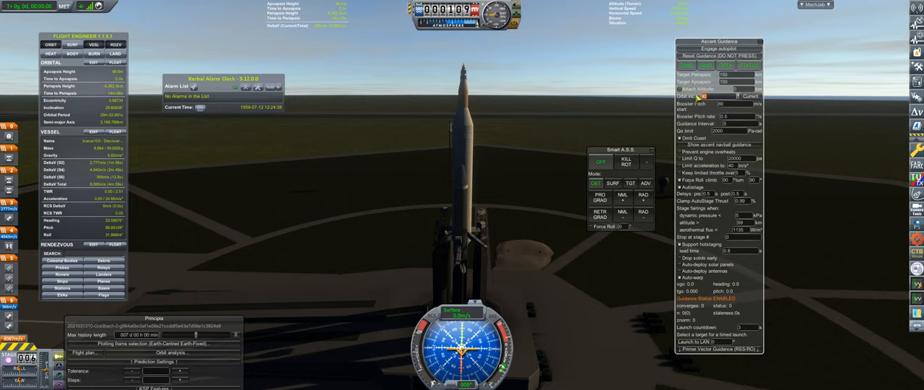
- Fly the MechJeb ascent to orbit and show the satellite's science experiments with panels deployed
click(725, 40)
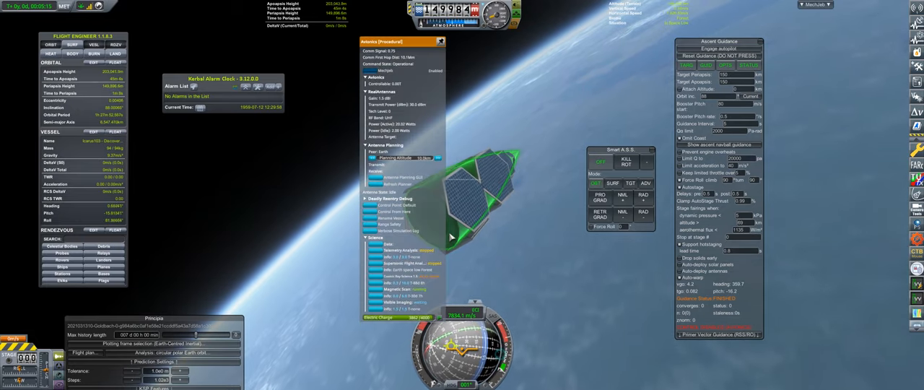
- Return to the Space Center, launch the next vessel and collapse the Smart A.S.S. window
click(384, 297)
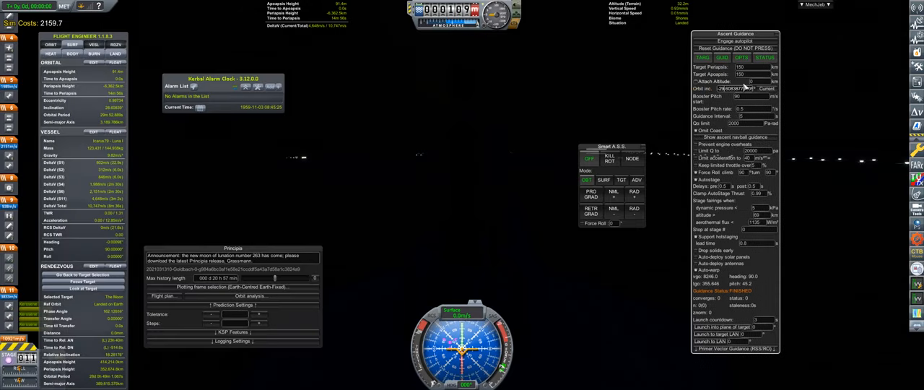
click(739, 42)
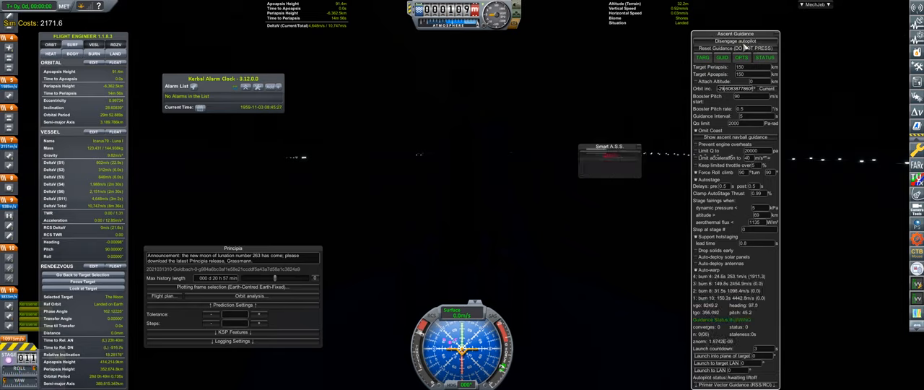